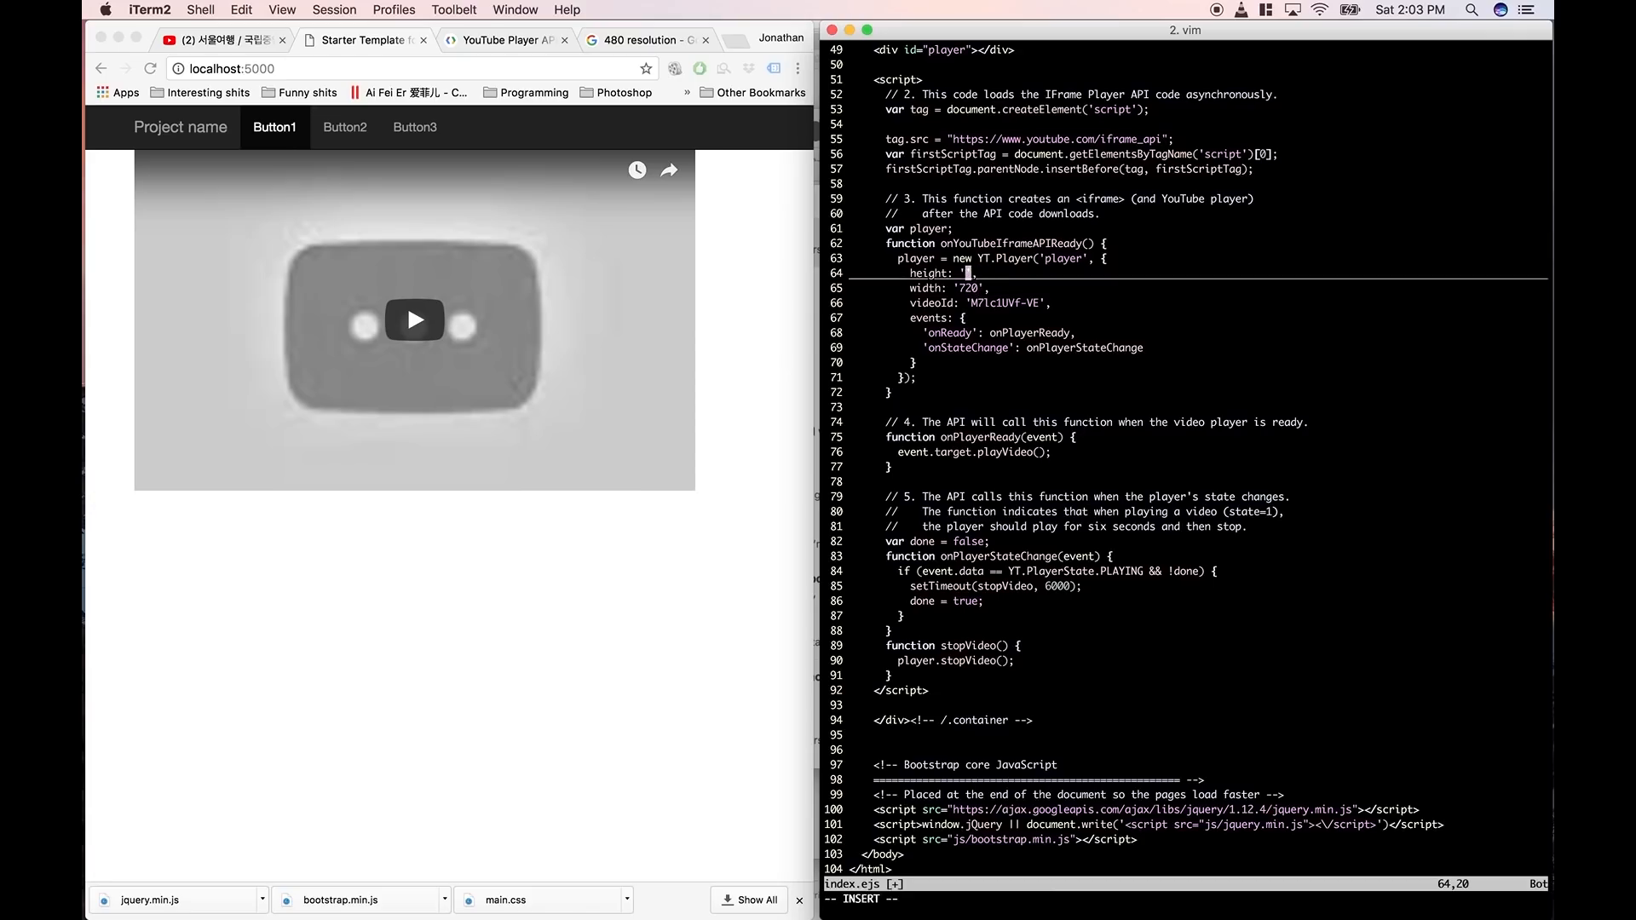
Step: Set the player height to 480 and use YouTube ID 5wMJok9gXZc as videoId
type("480")
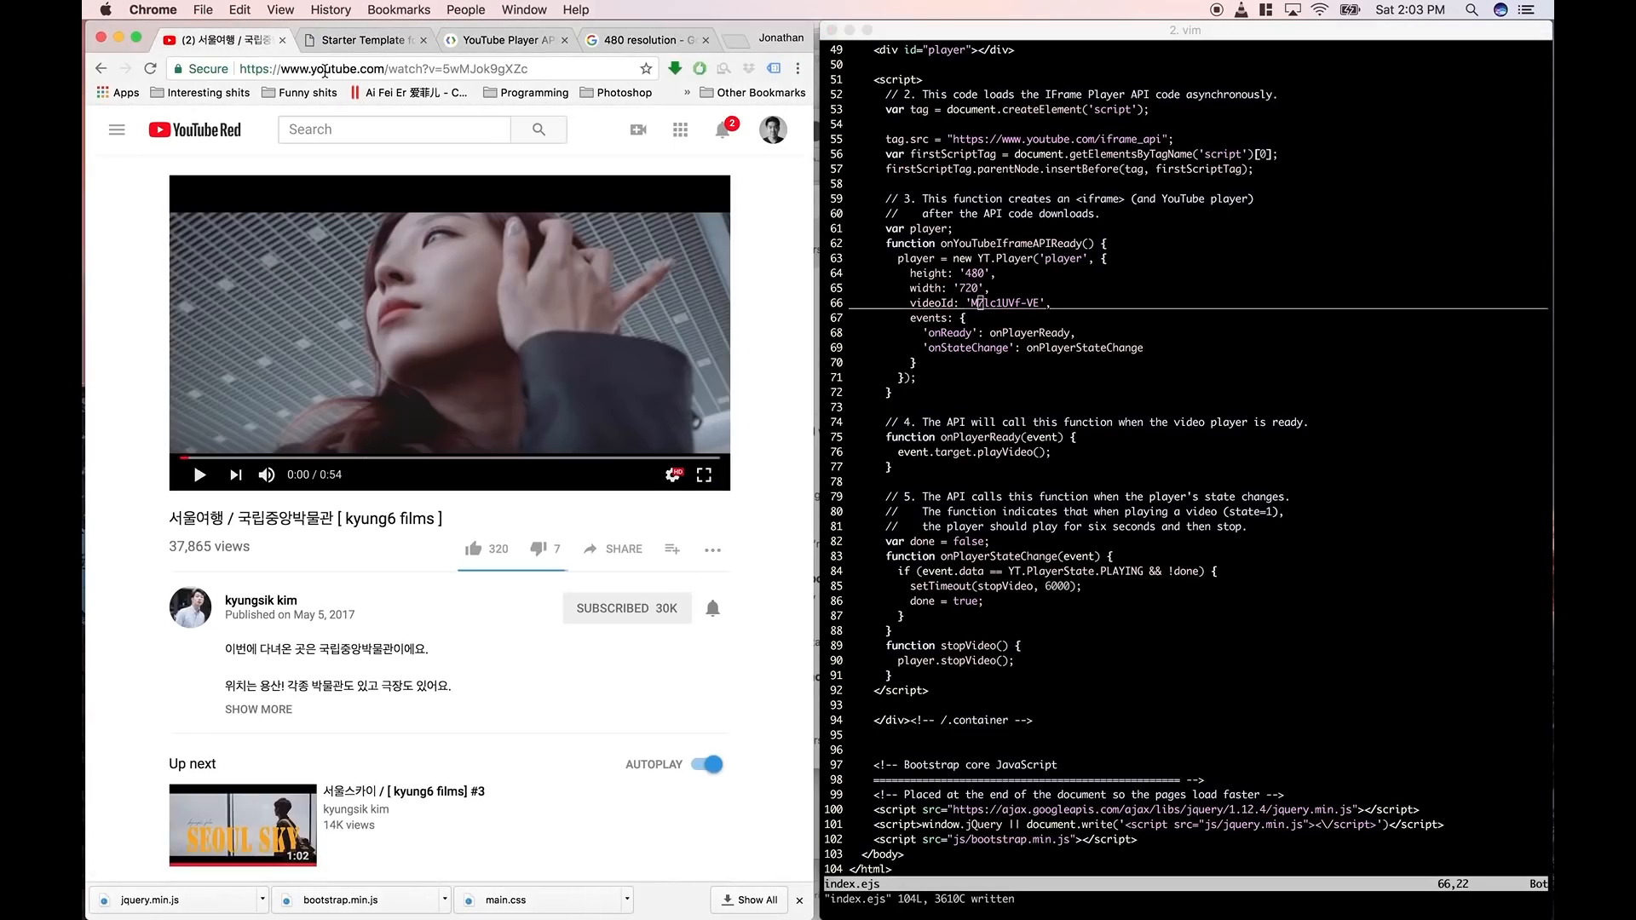
left_click(443, 68)
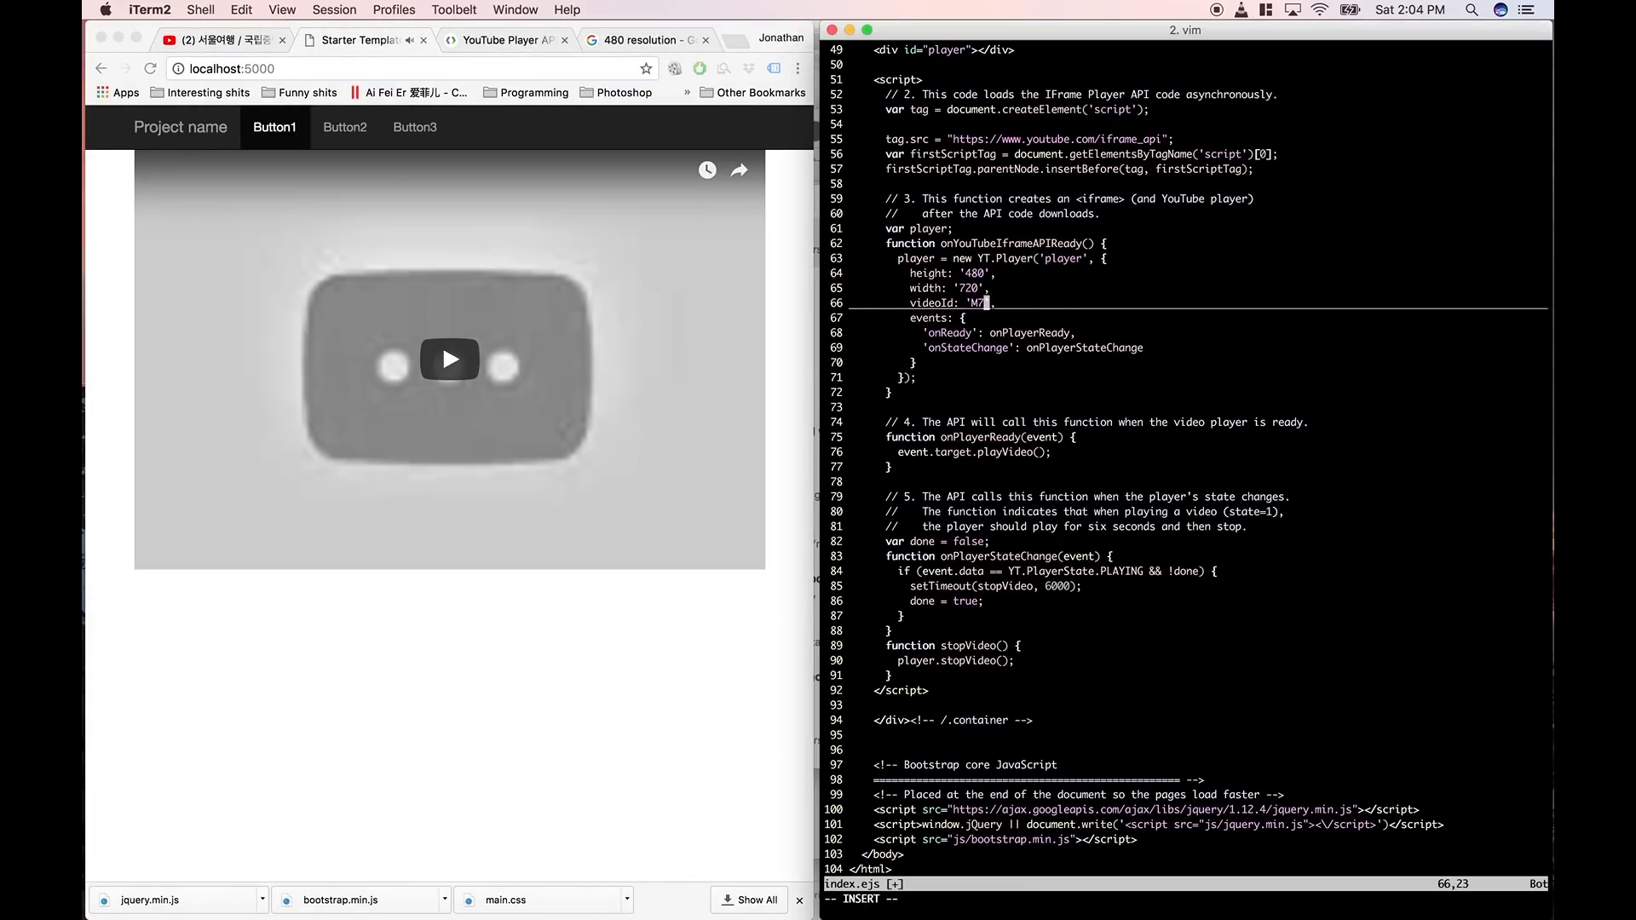
type("5wMJok9gXZ")
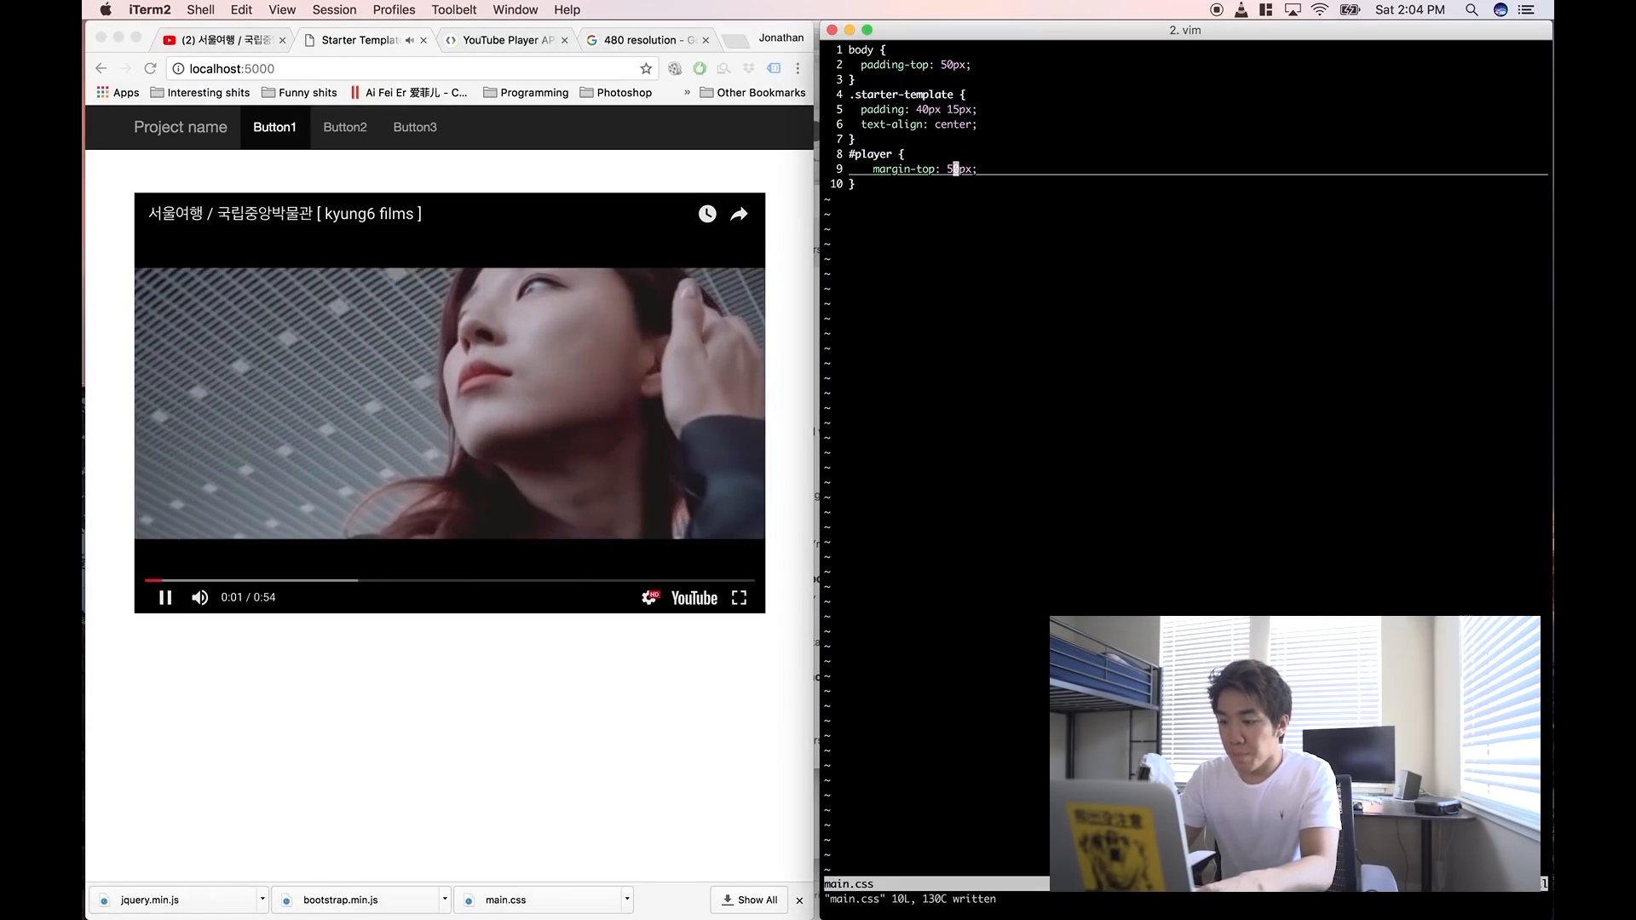
Step: Scroll the IFrame Player API reference down past Functions to the Events section
left_click(504, 39)
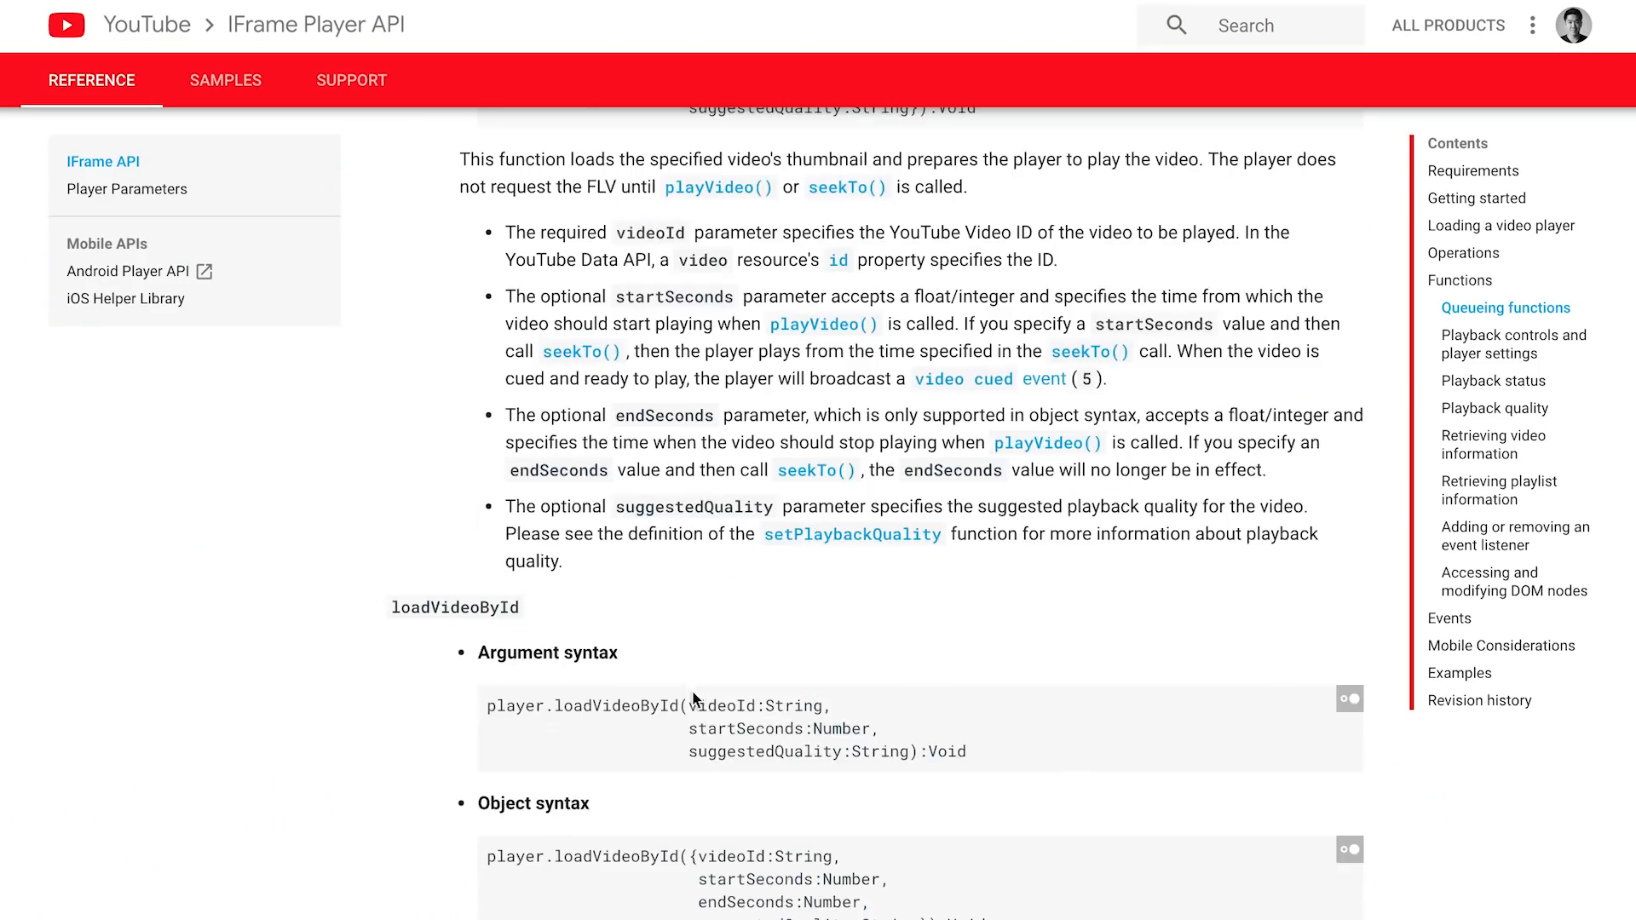
scroll("down", 3)
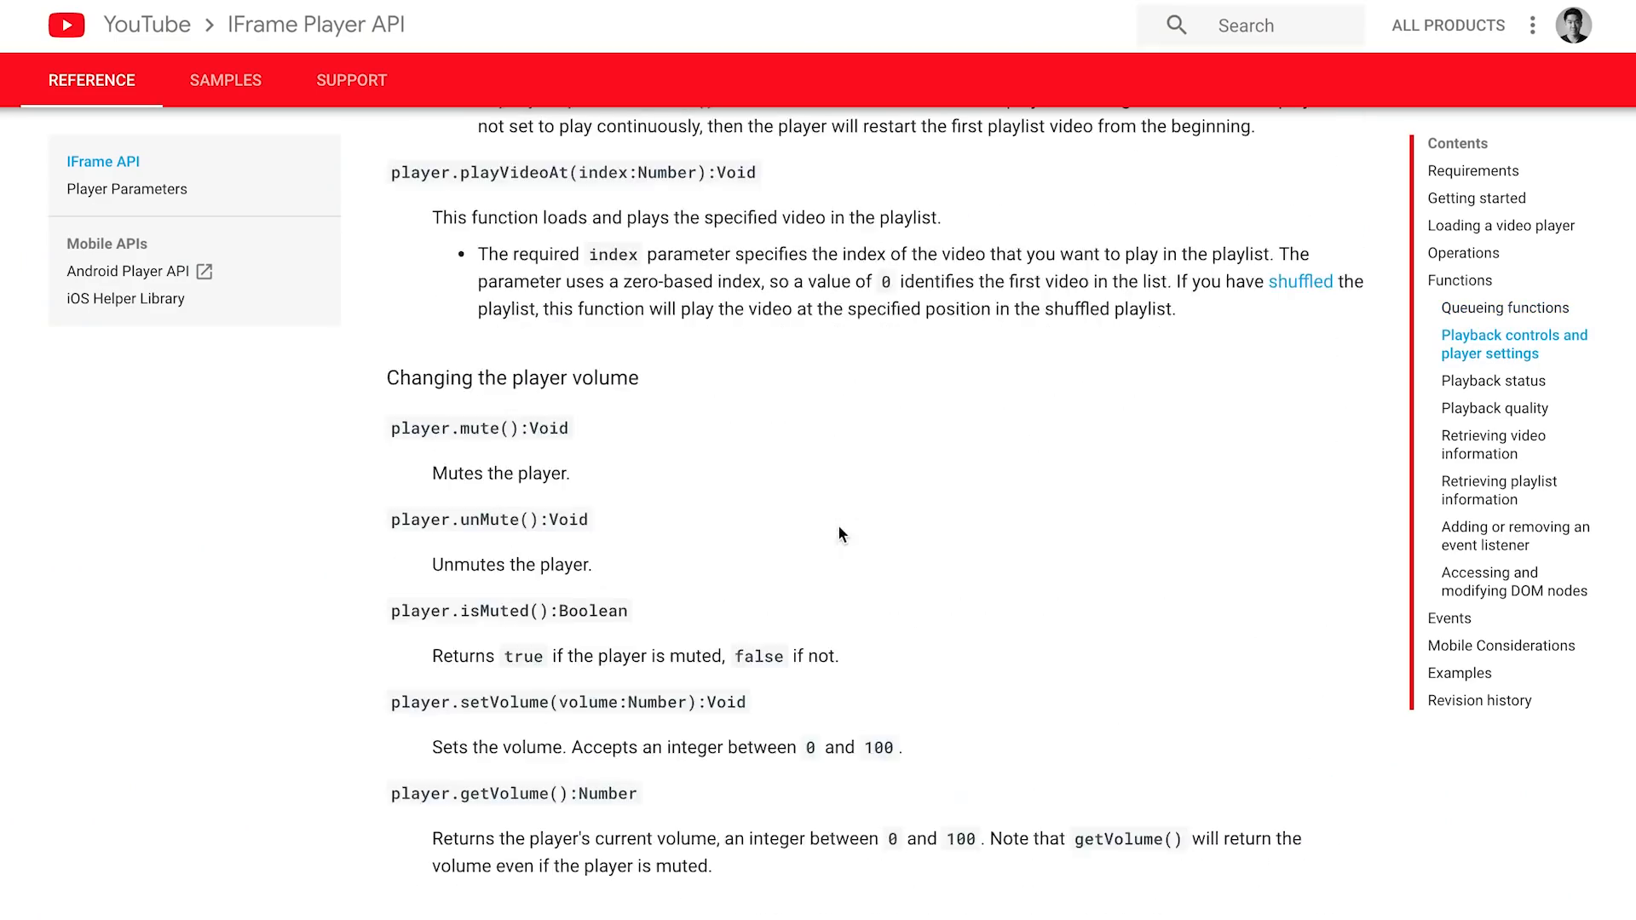
scroll("down", 3)
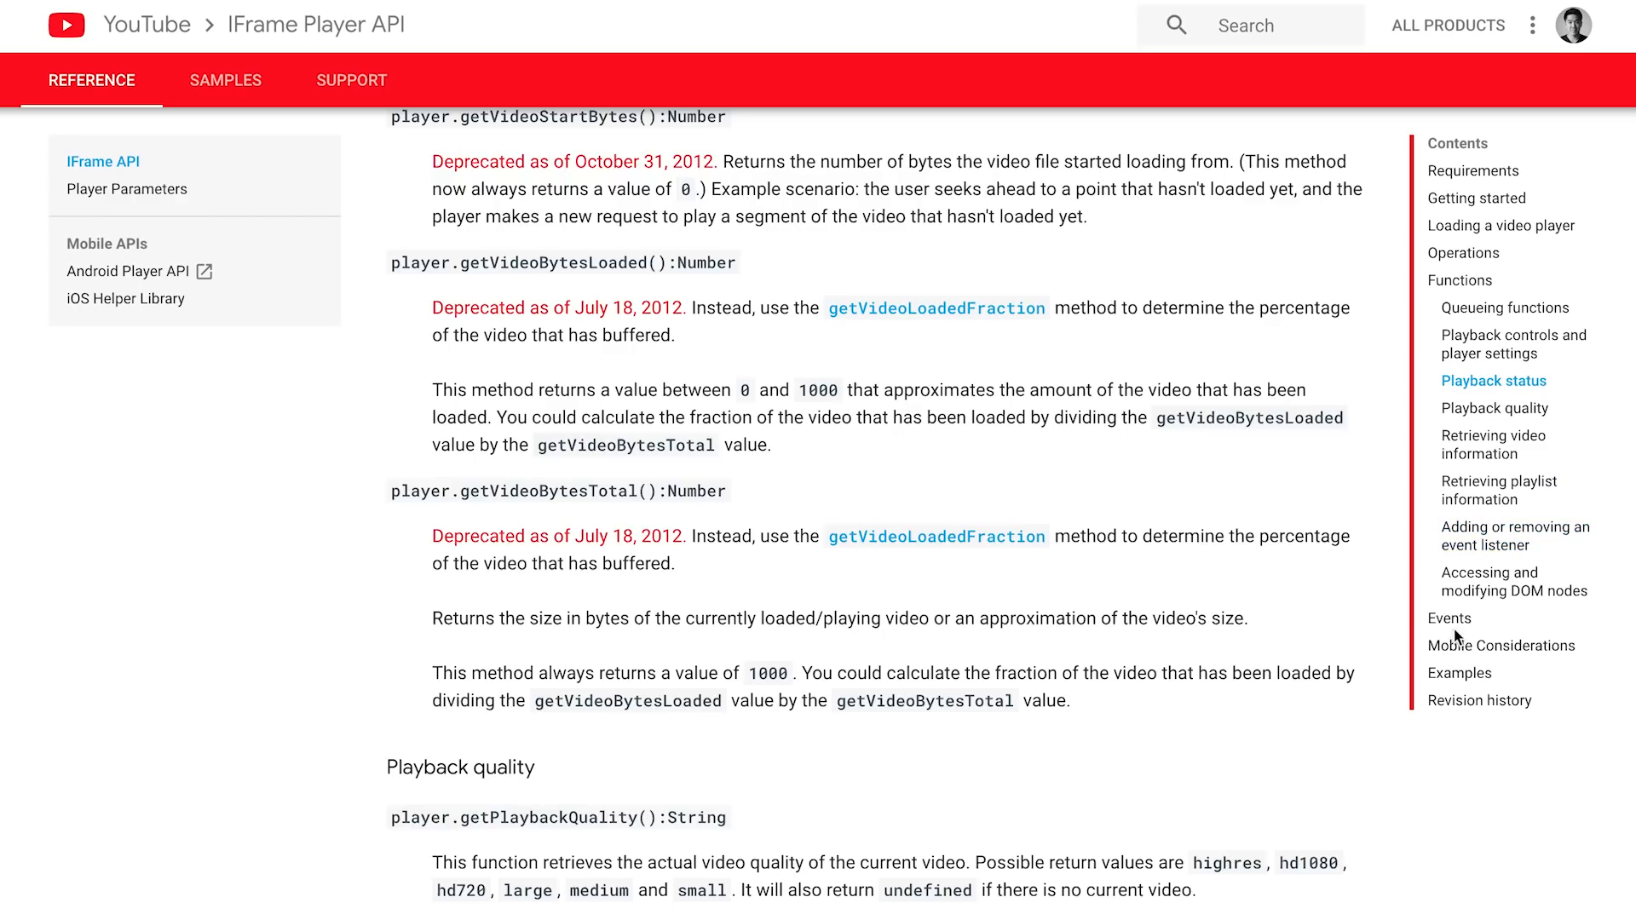
scroll("down", 3)
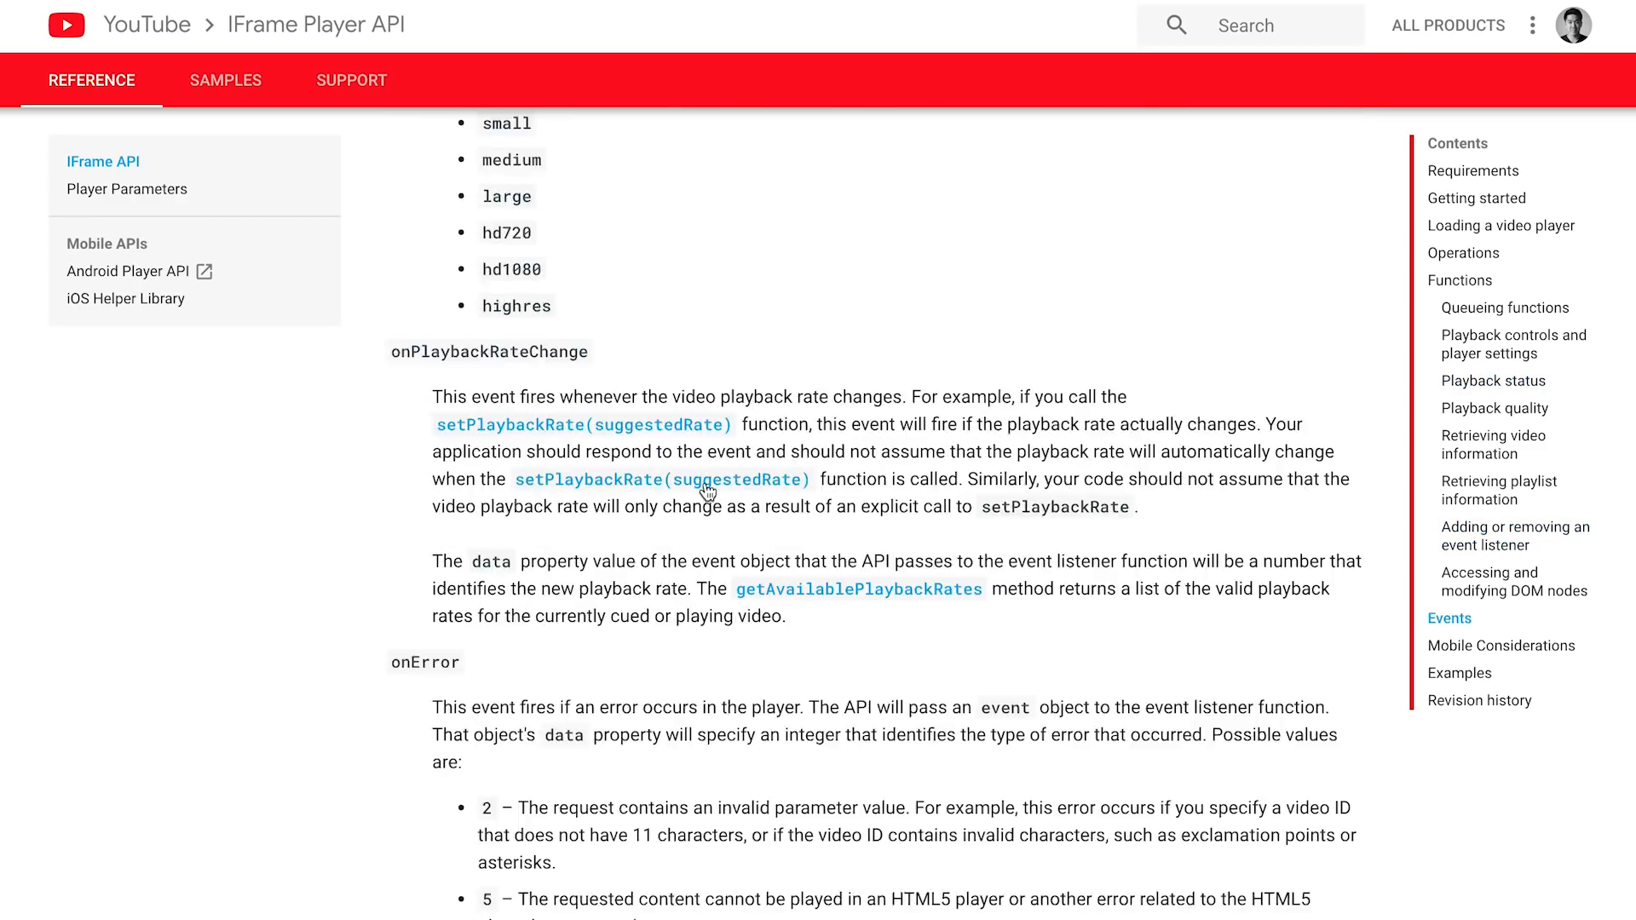
scroll("down", 3)
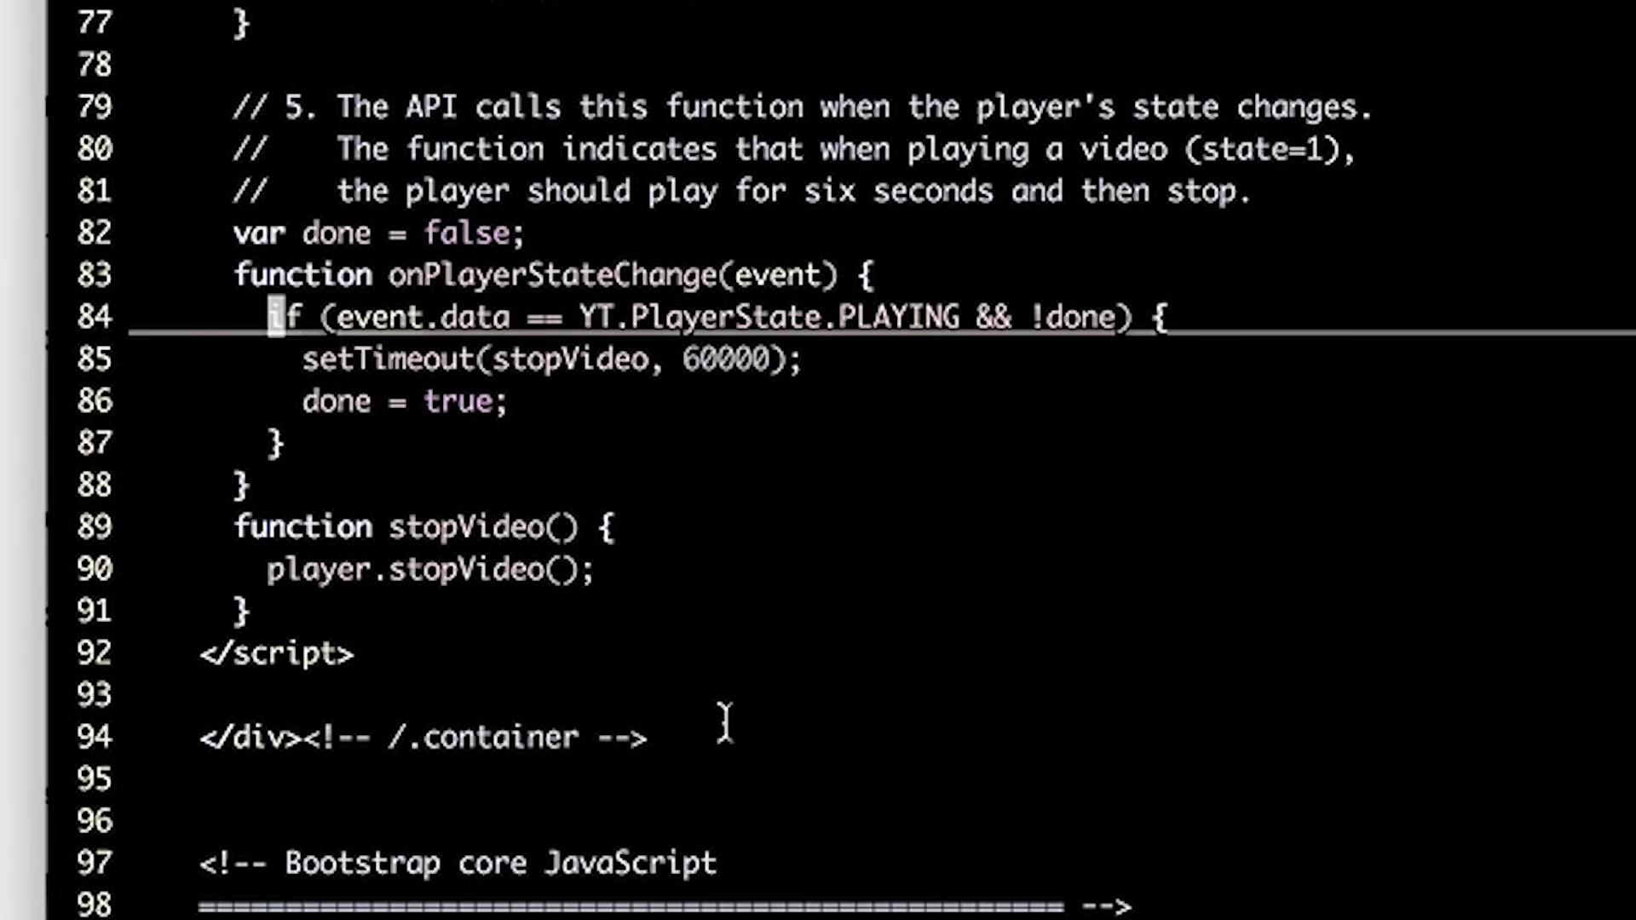
Step: Log event.data in onPlayerStateChange and seek the video to see states in the console
key("enter")
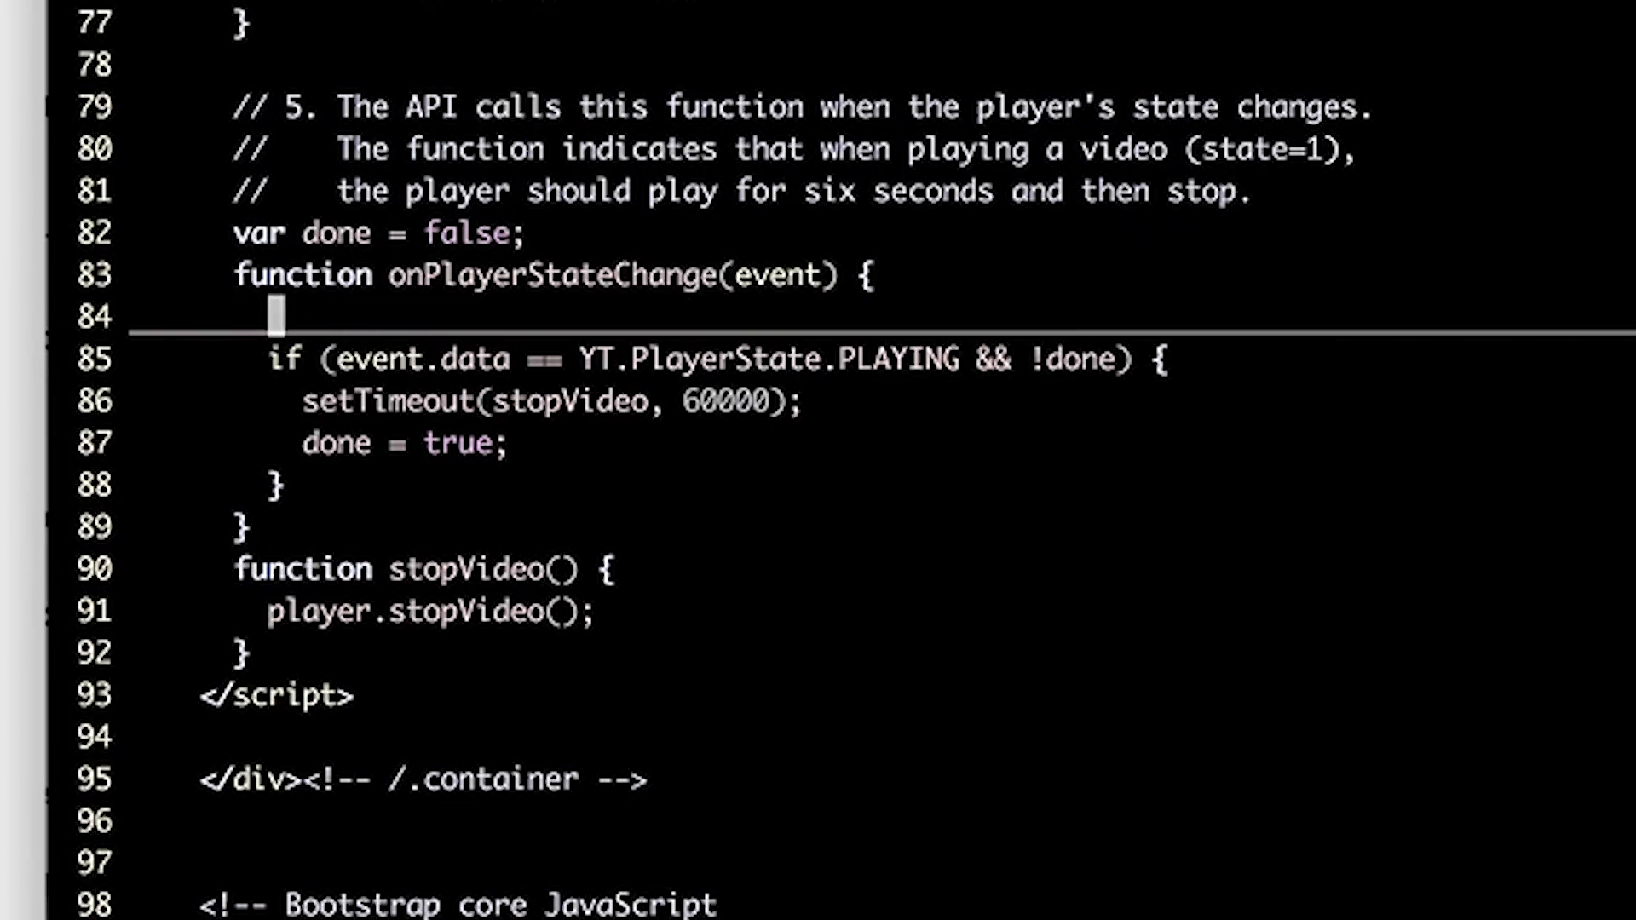
type("console.log(")
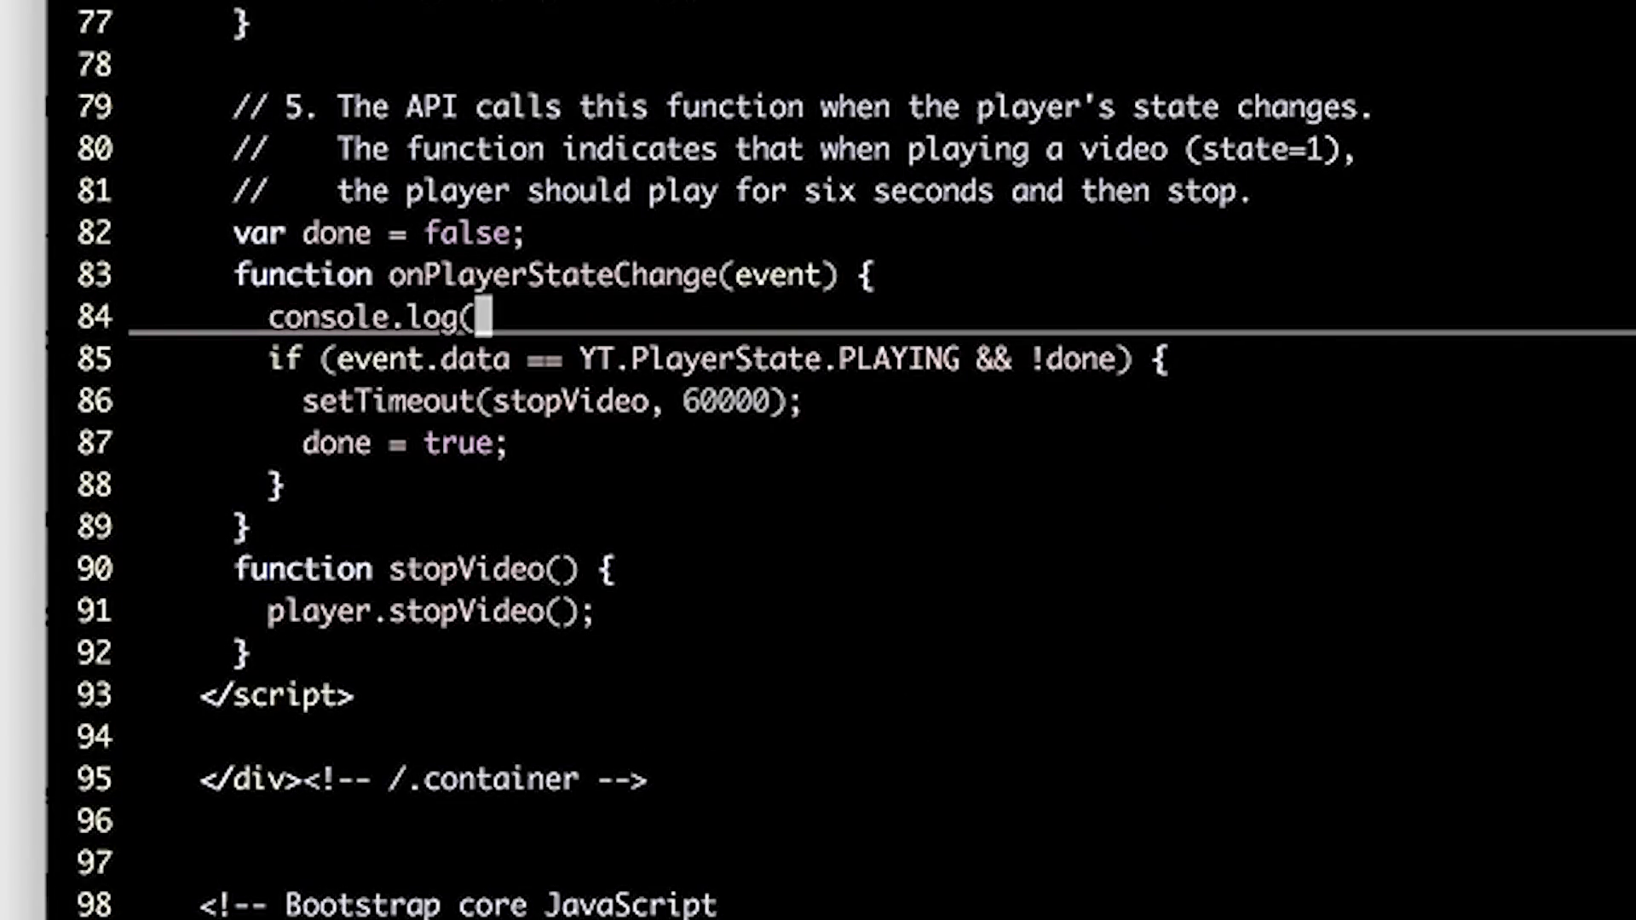
type("event.data);")
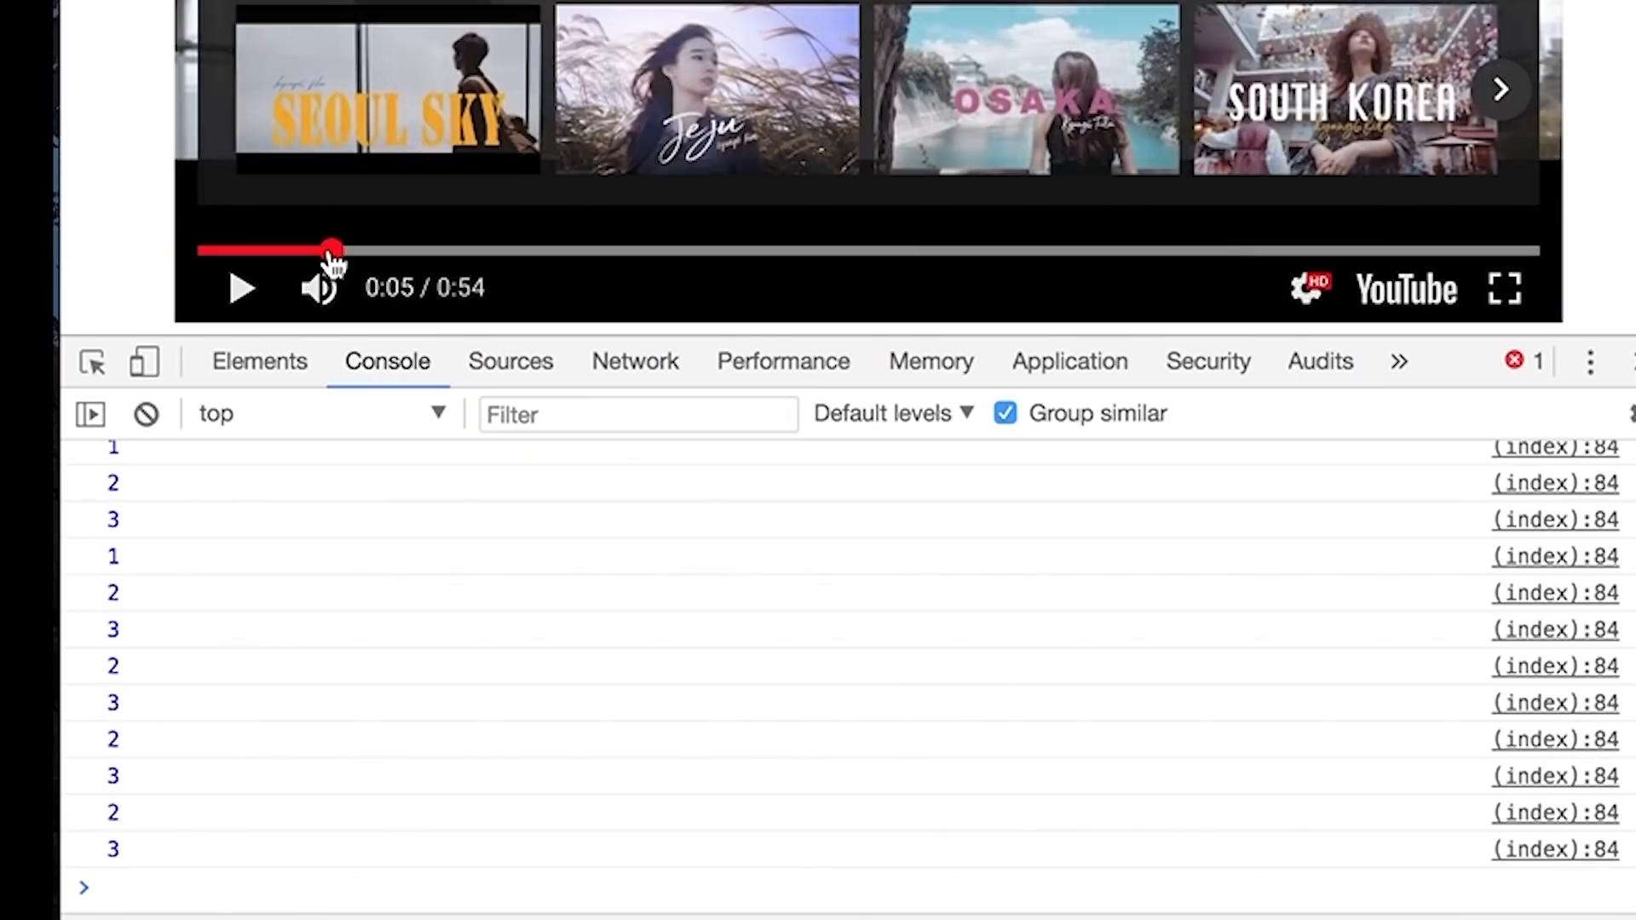
left_click(1190, 251)
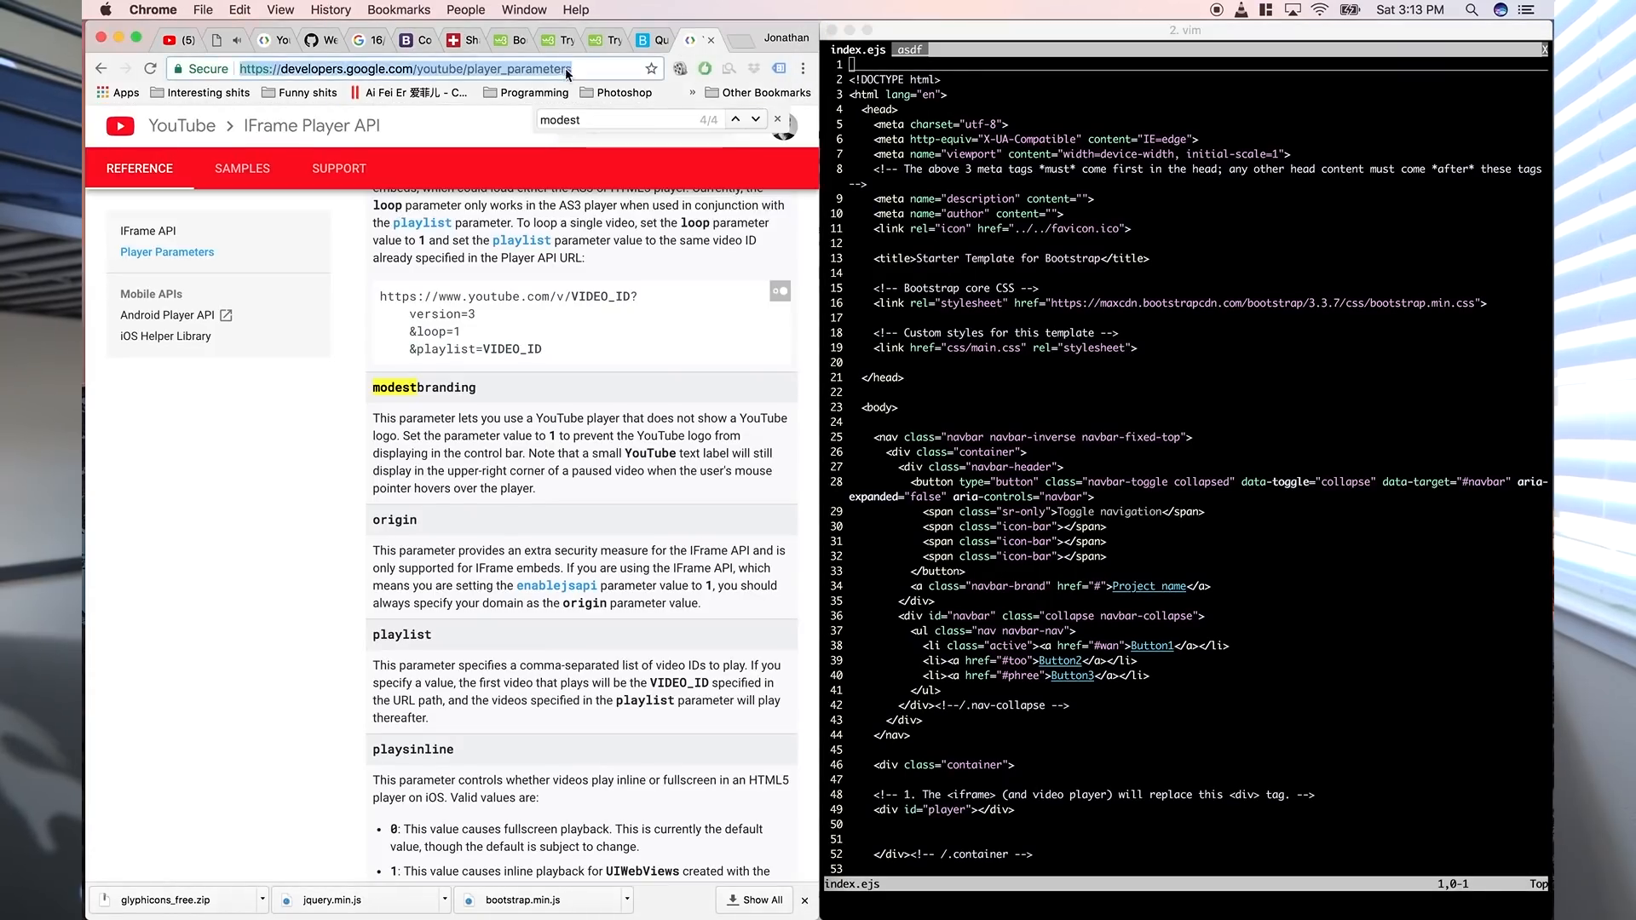
Step: Look up Bootstrap buttons and add a <div id="playercontrols"> with glyphicon buttons
type("bootstrap button")
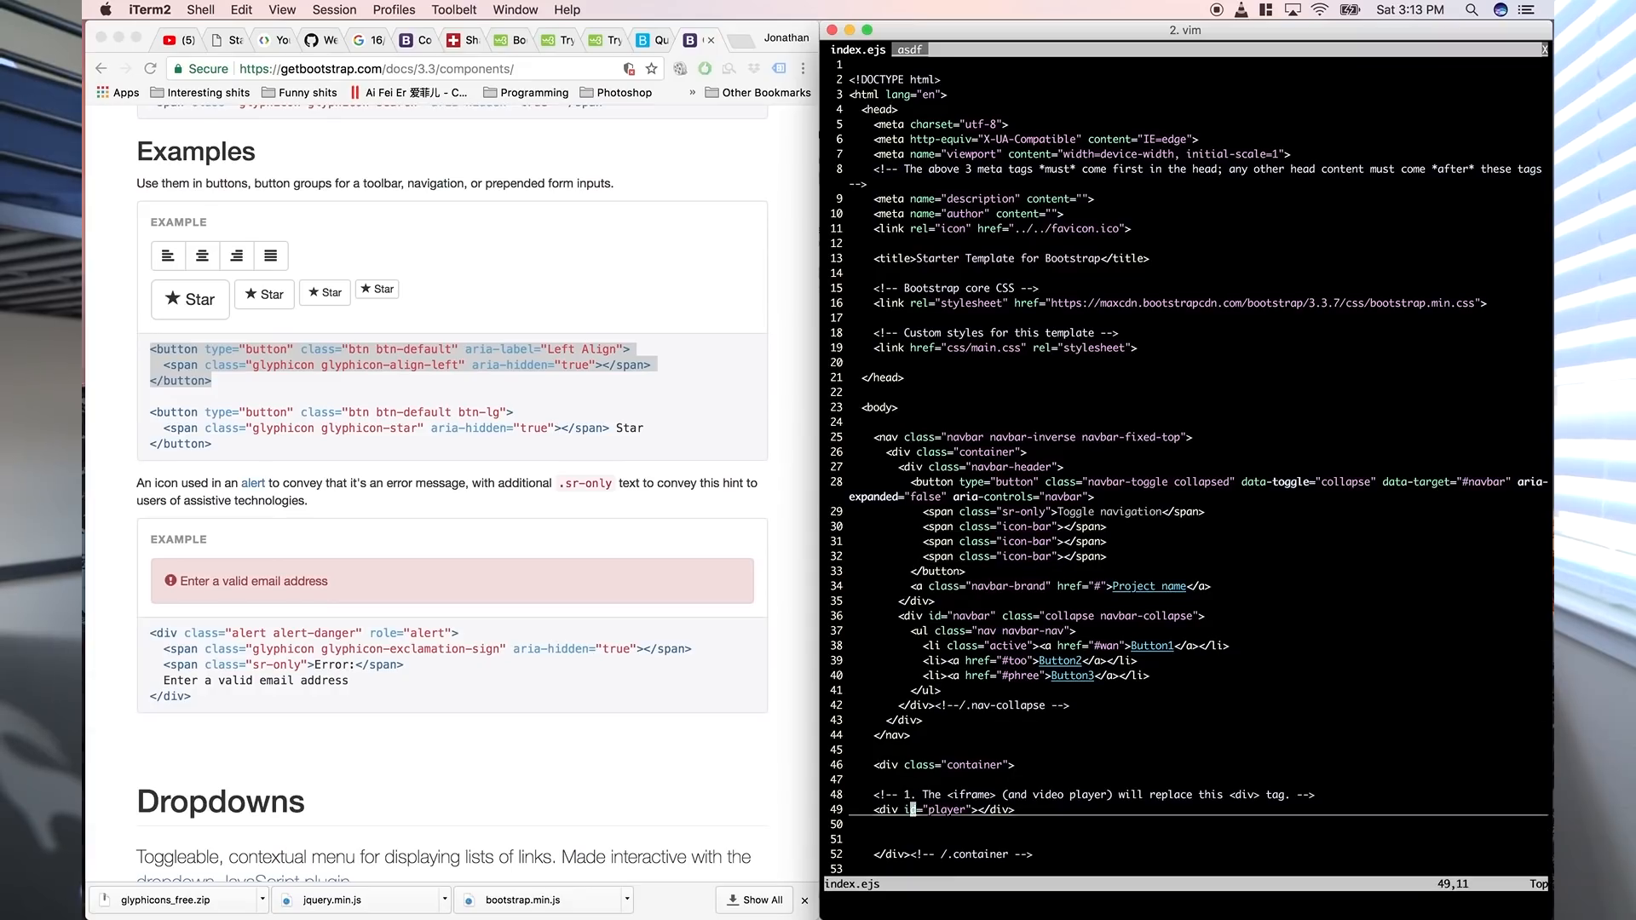
type("<div id=\"playercnr")
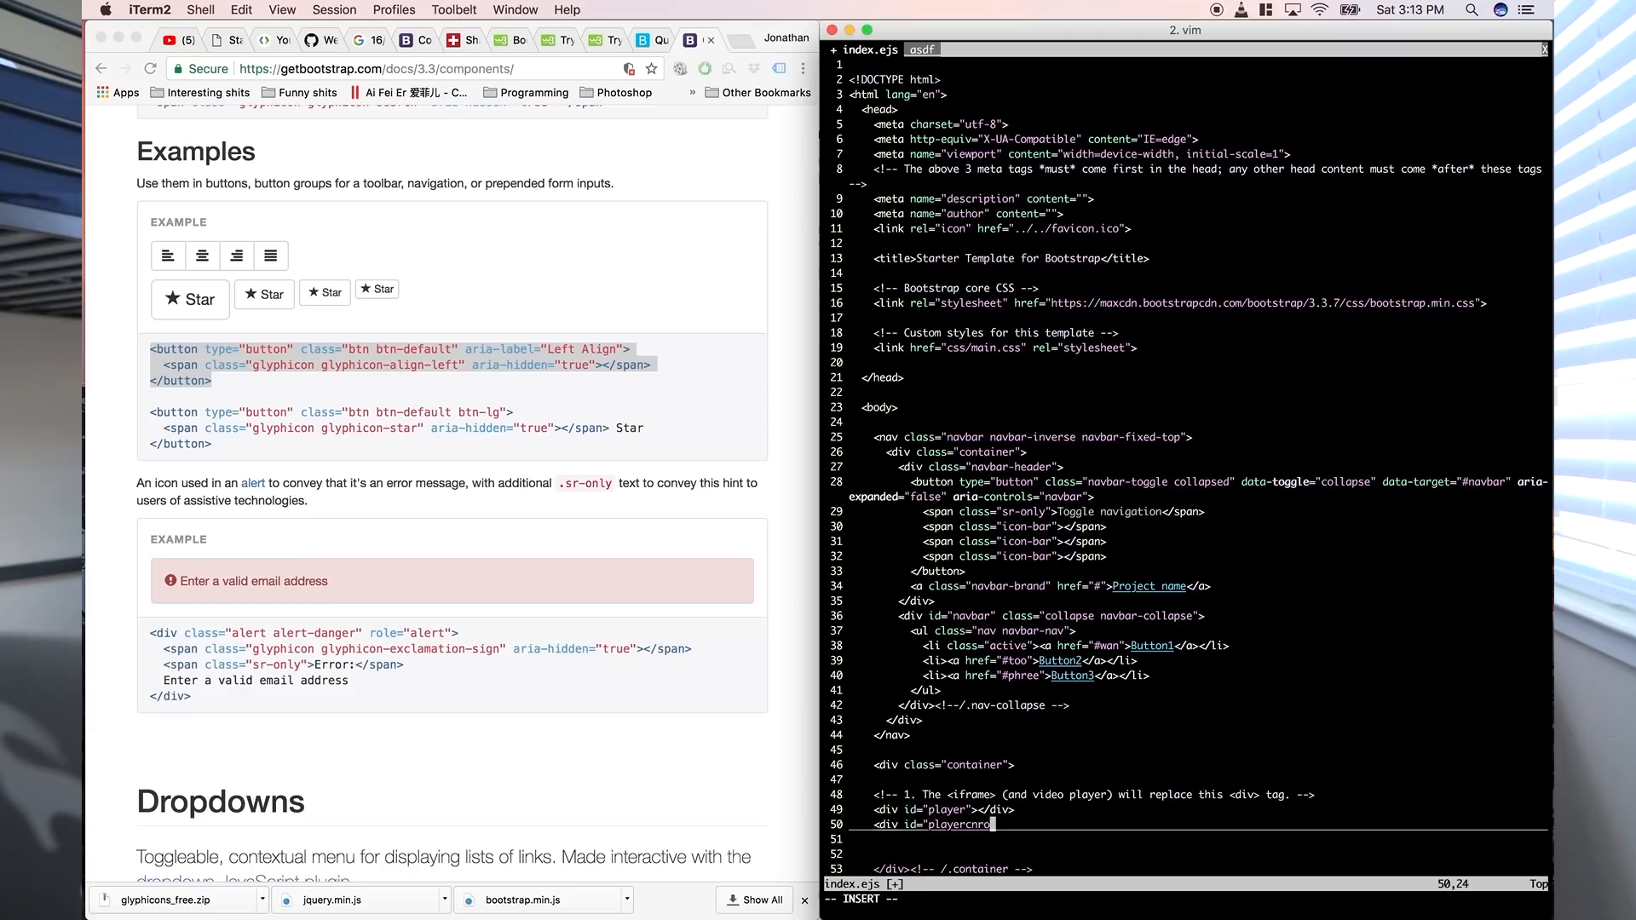
type("ols\">")
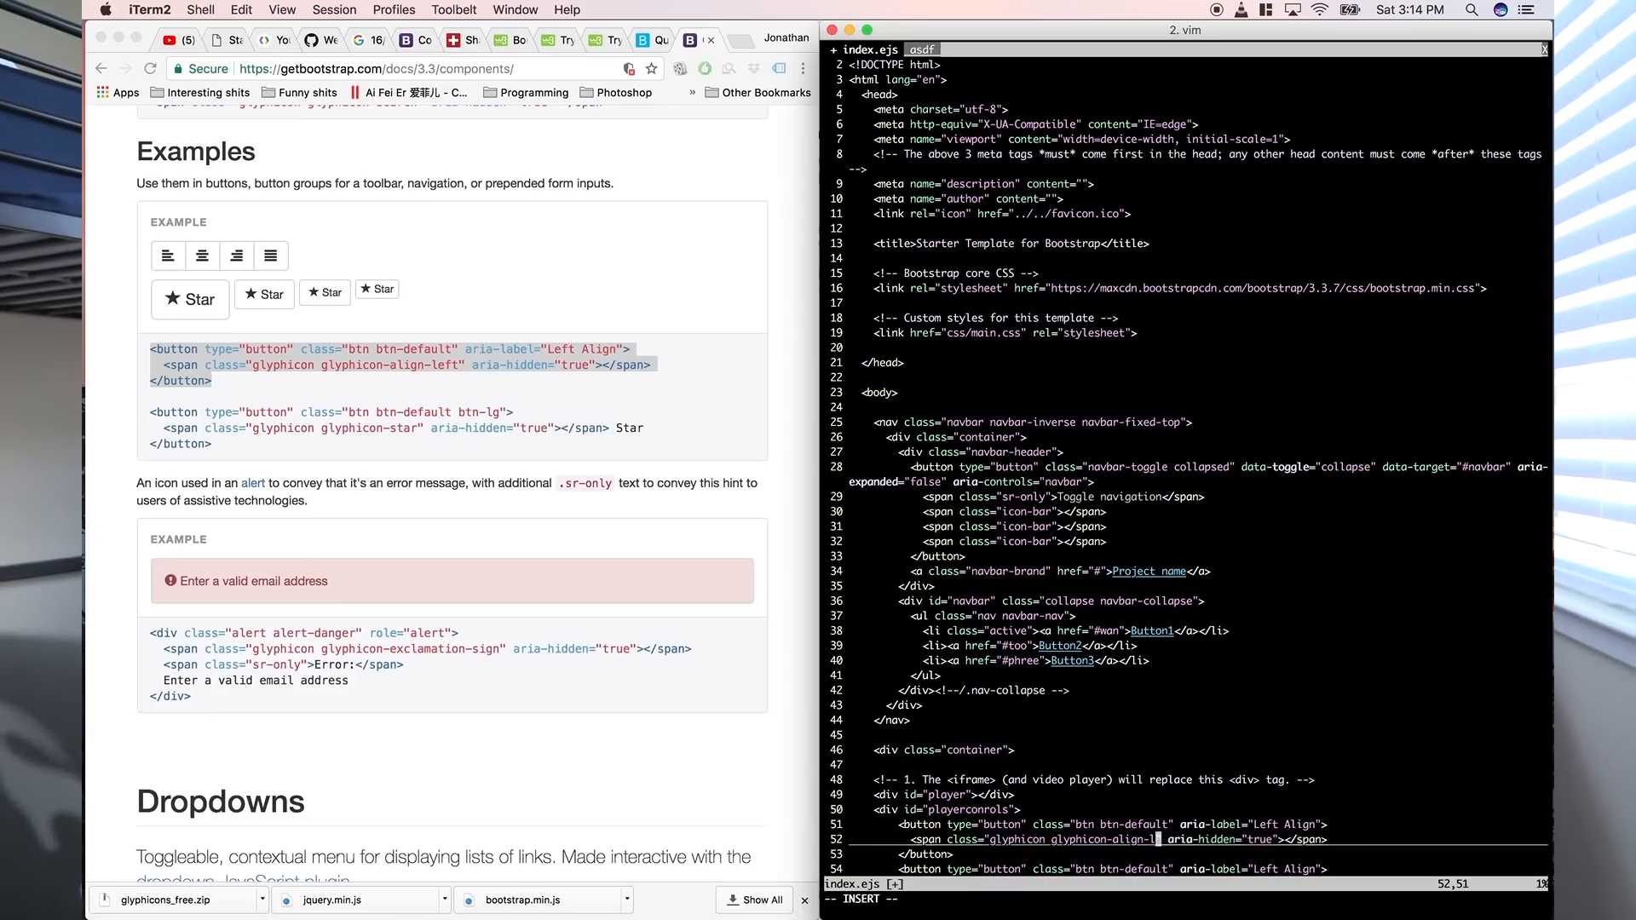
key("Escape")
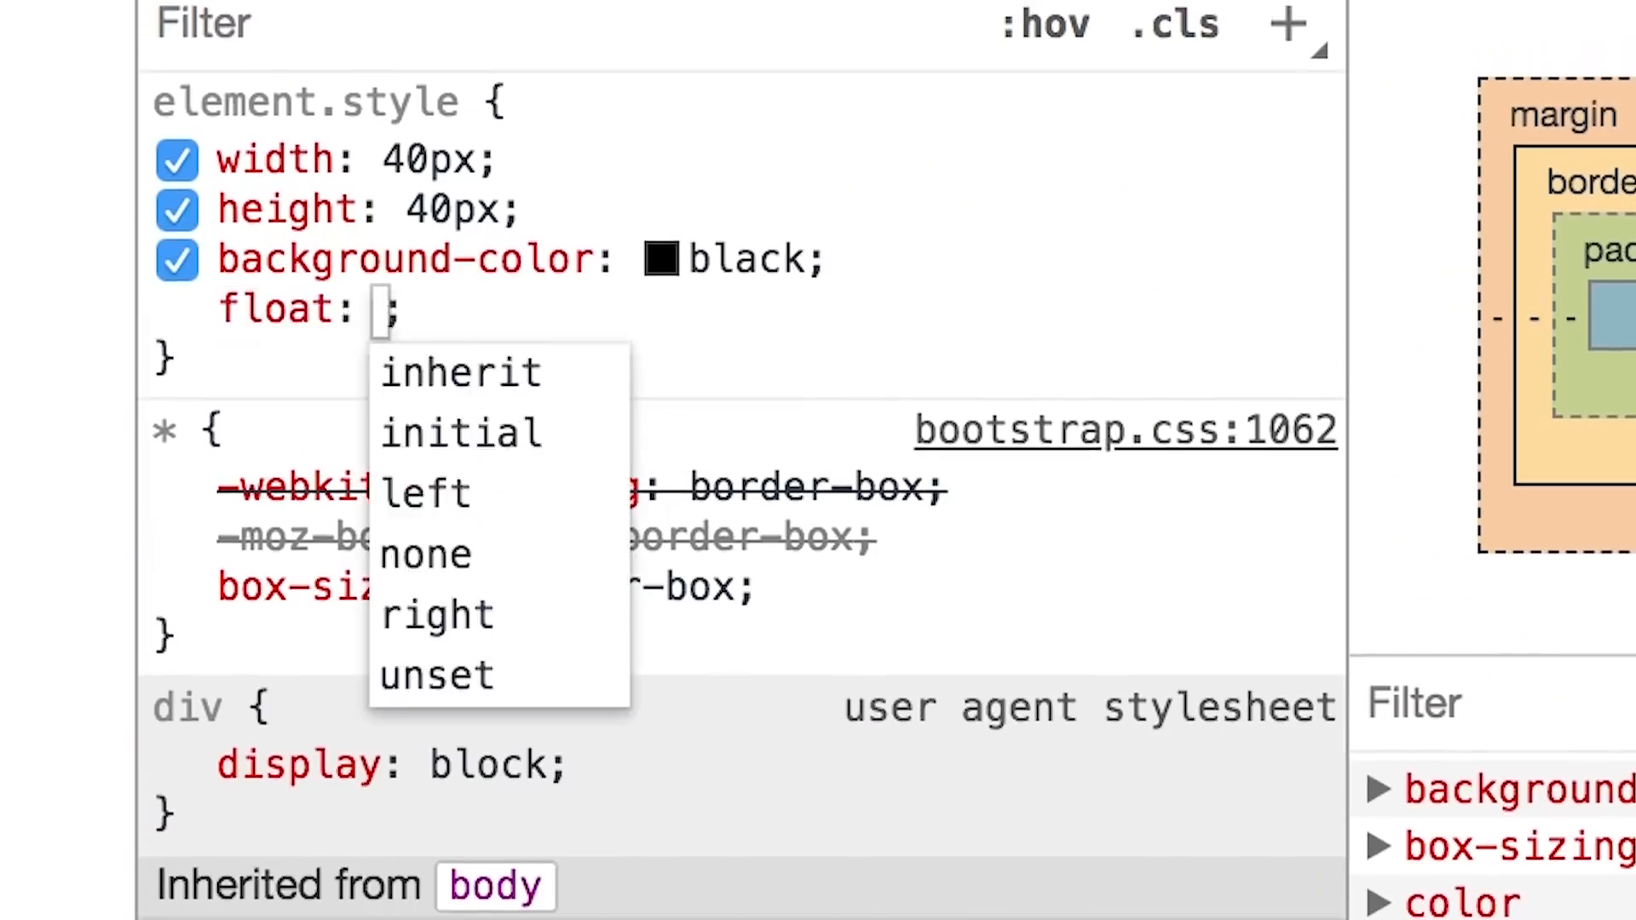
Step: Set the square's float in DevTools, then play the video to watch the progress square move
left_click(424, 493)
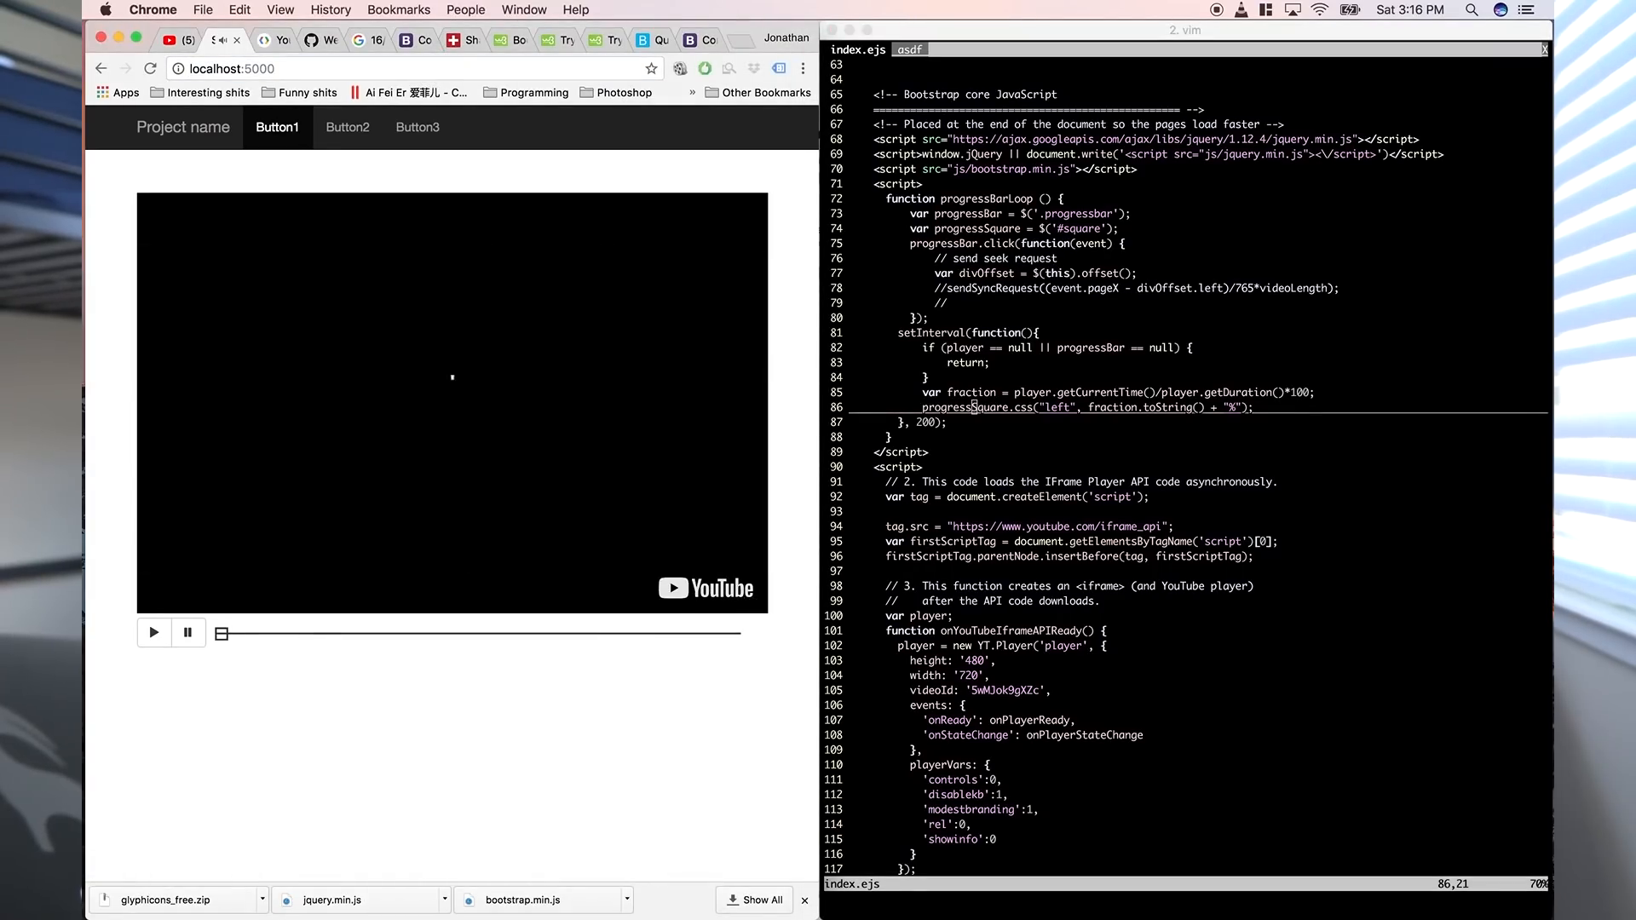
left_click(152, 633)
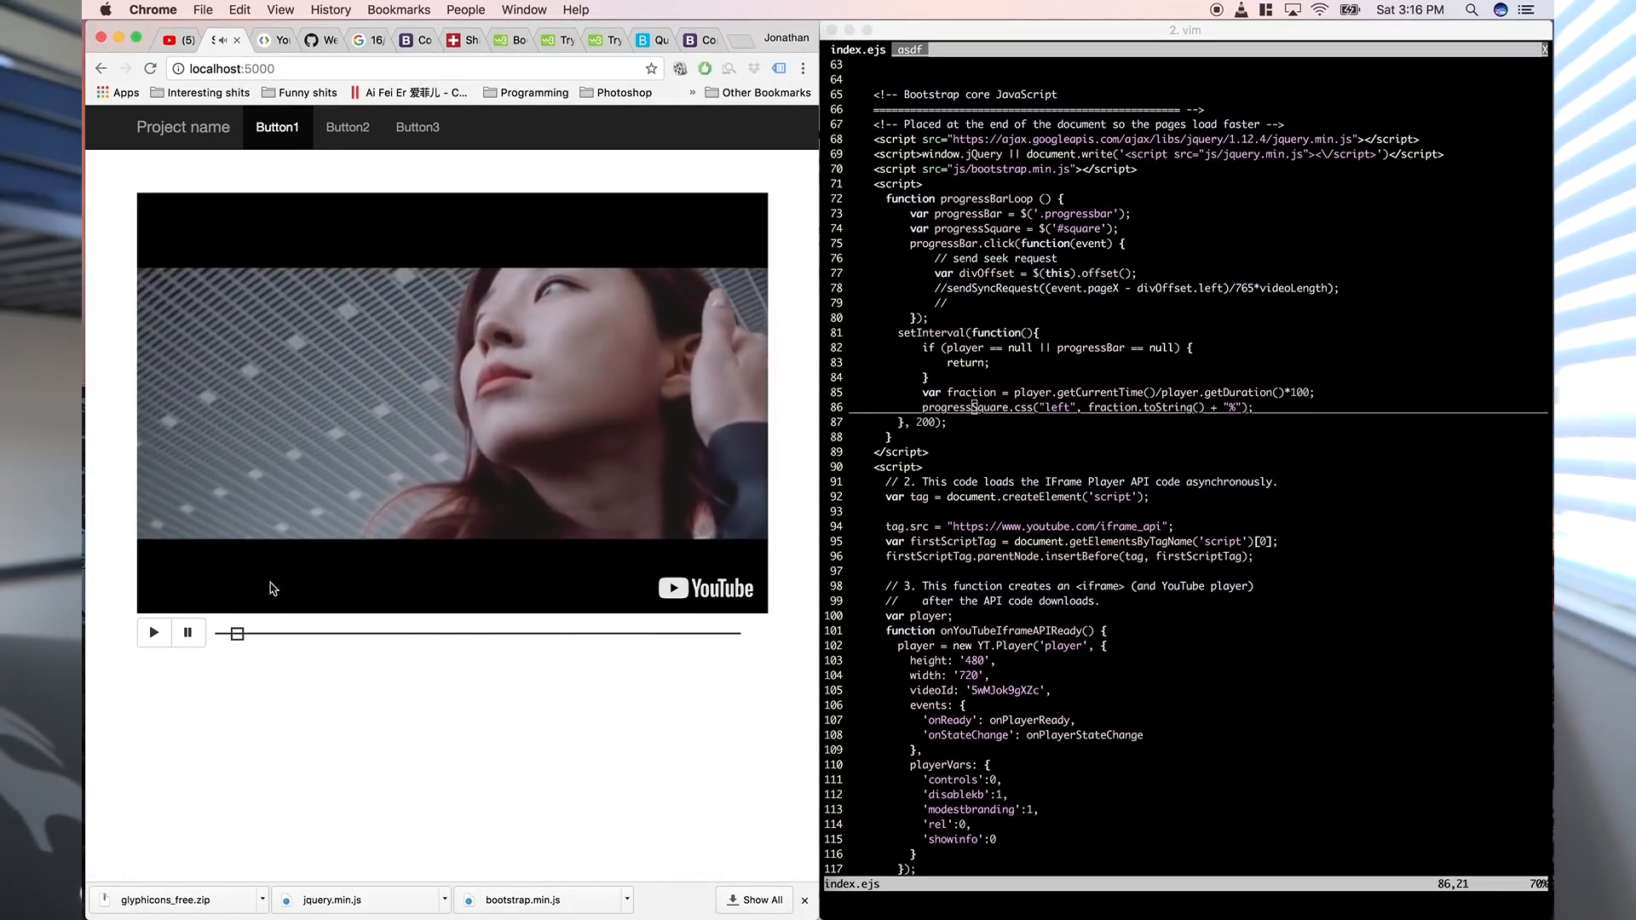